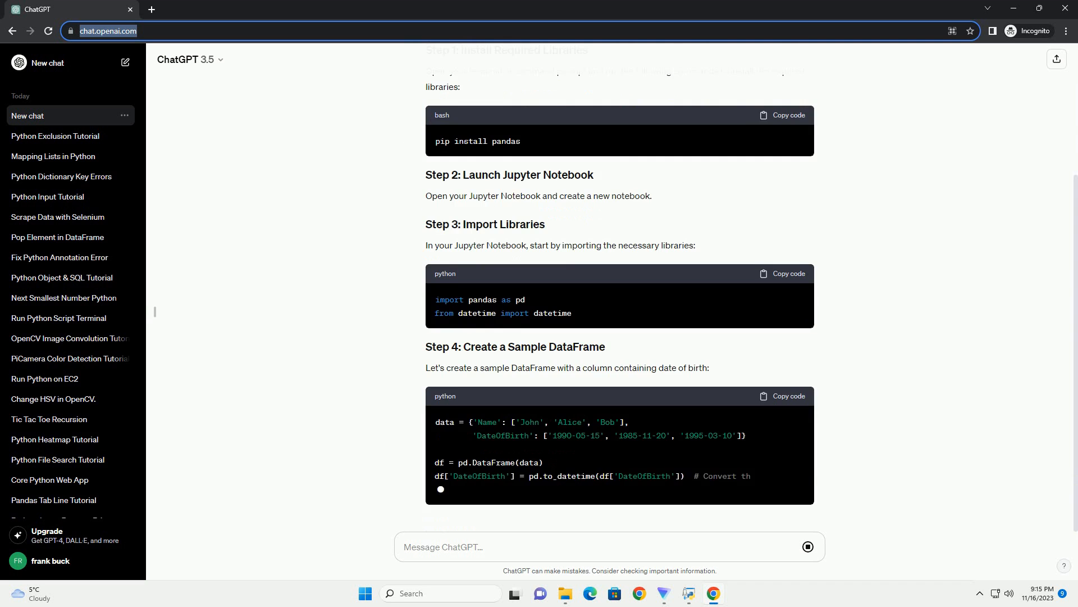
scroll(down, 3)
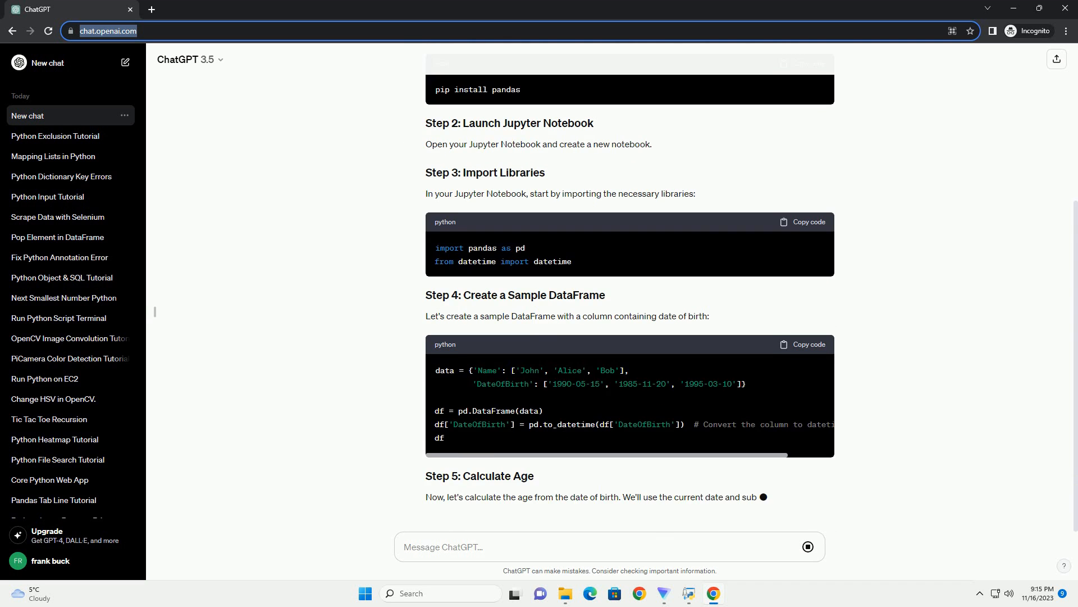
scroll(down, 3)
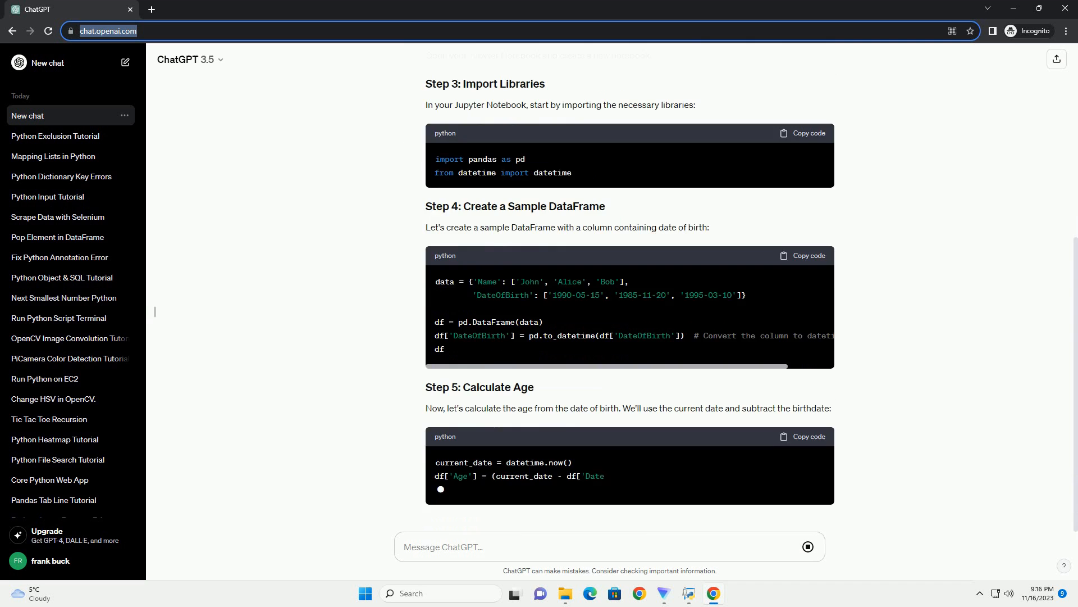
scroll(down, 3)
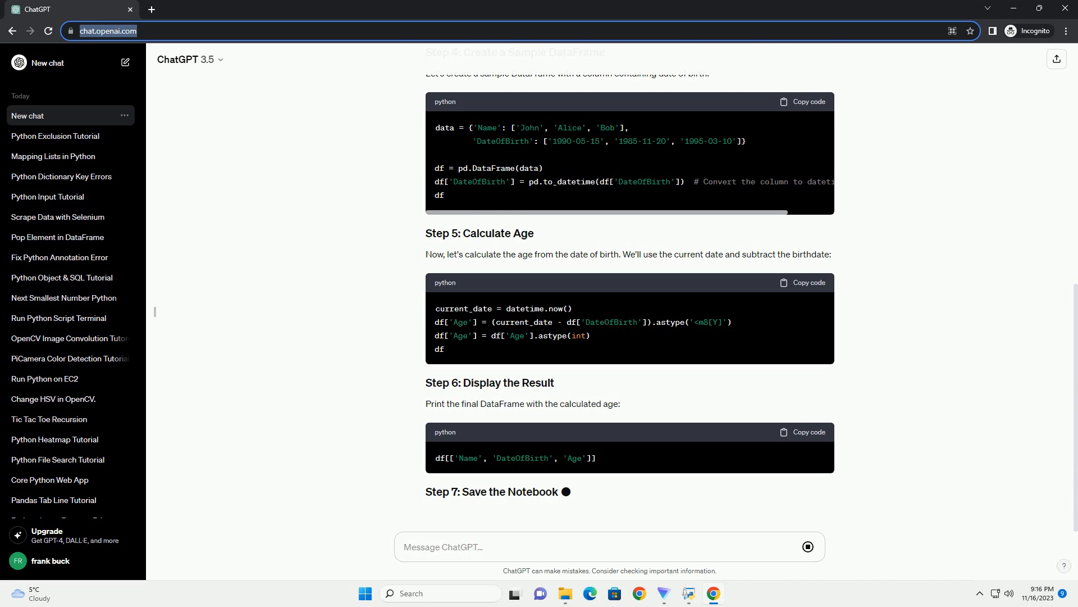
scroll(down, 3)
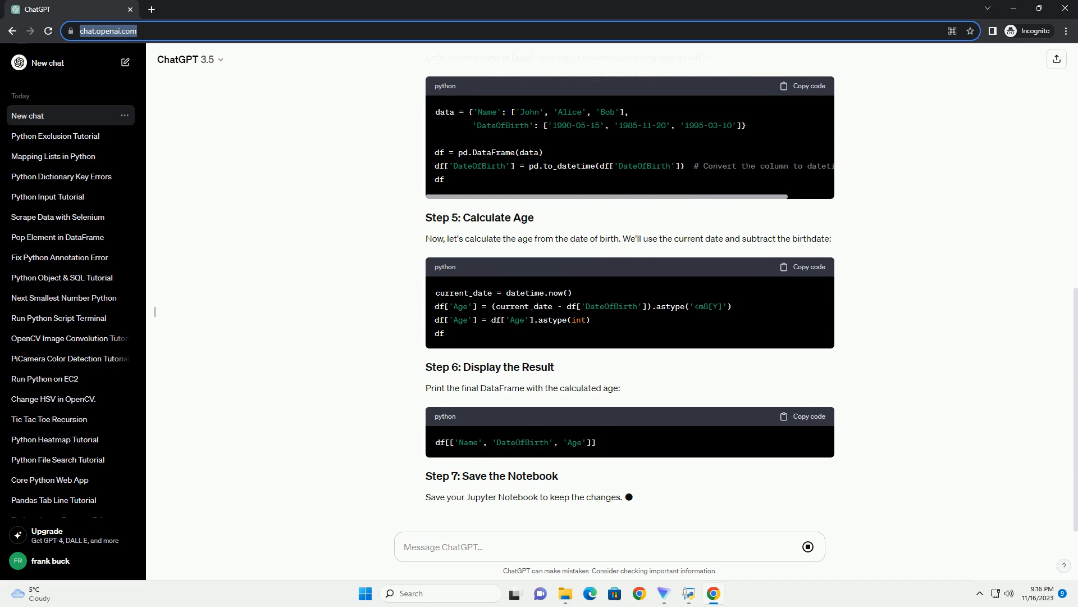
scroll(down, 3)
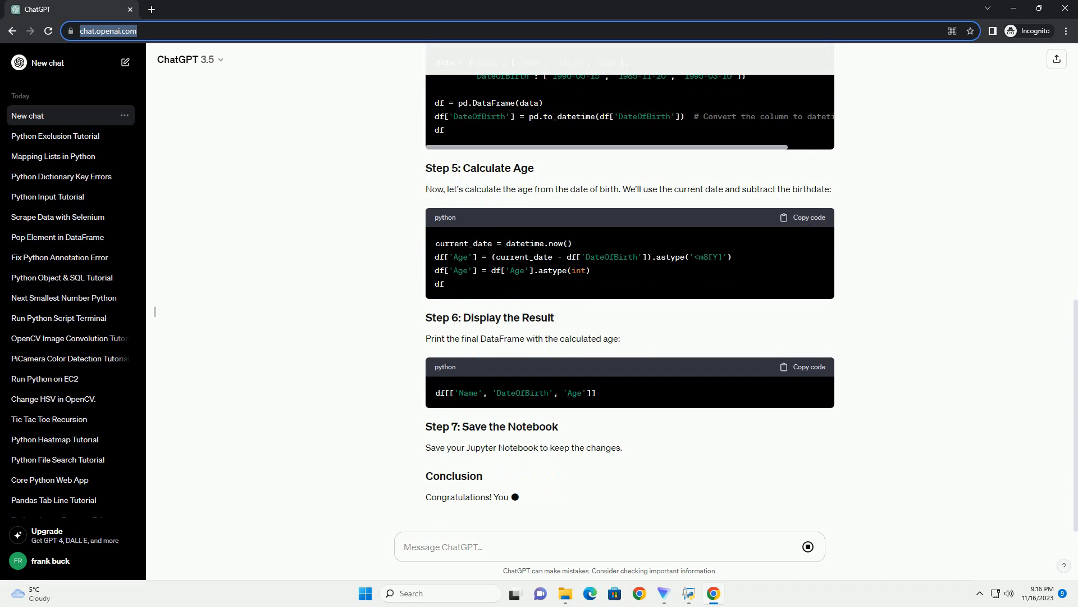